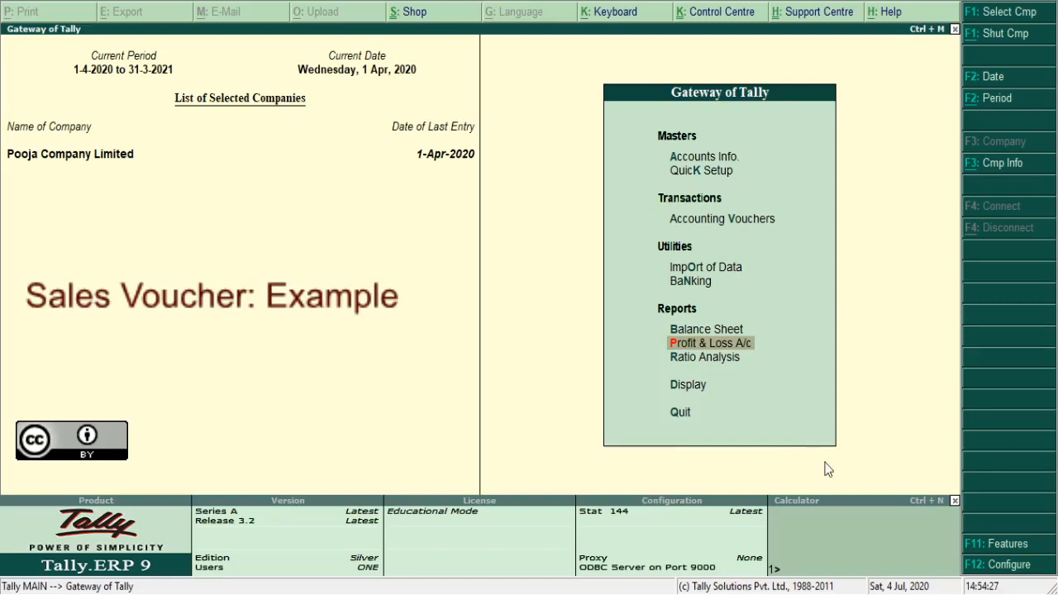
mouse_move(1004, 36)
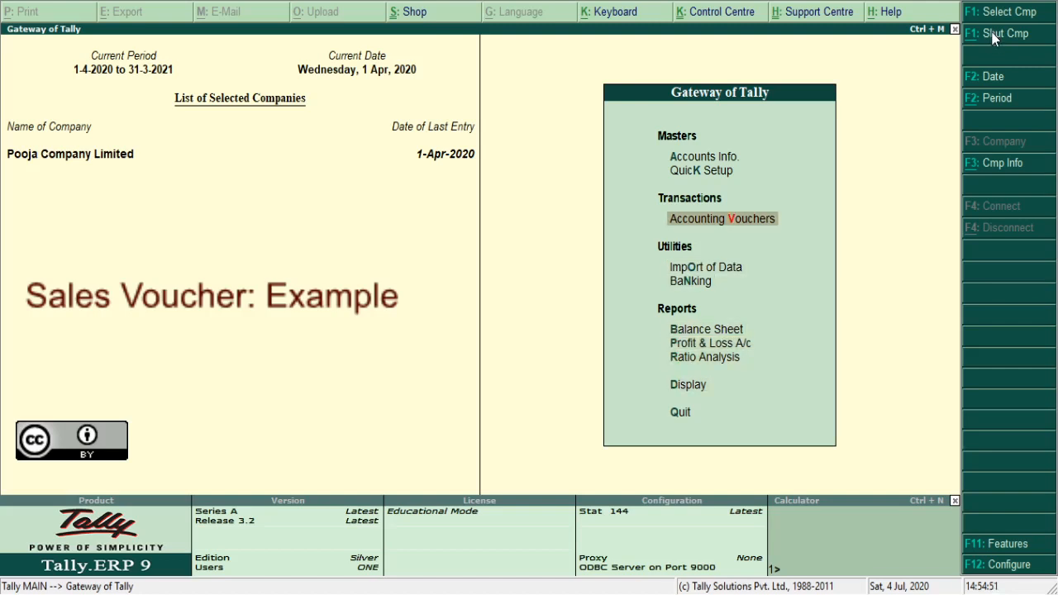
- Start a Purchase voucher (F9) with supplier invoice 122 and begin a new ledger via Alt+C
left_click(719, 219)
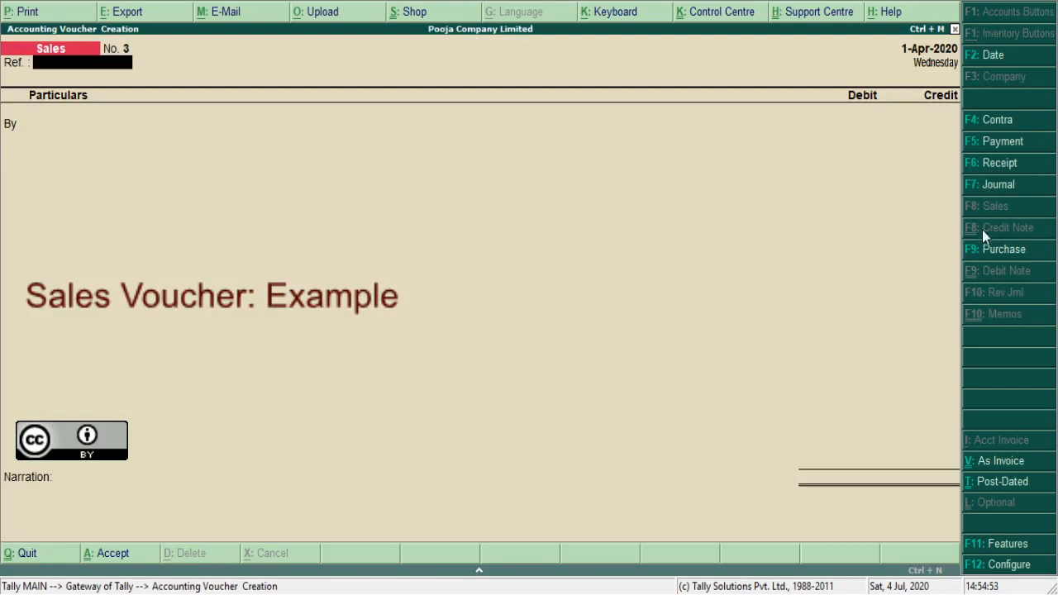
left_click(1002, 248)
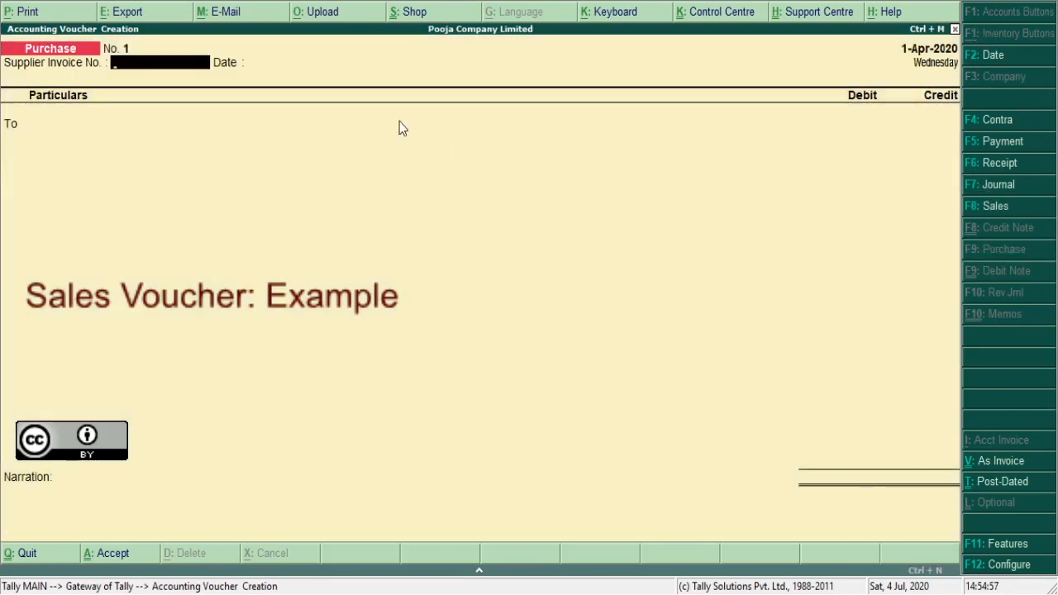
type("121")
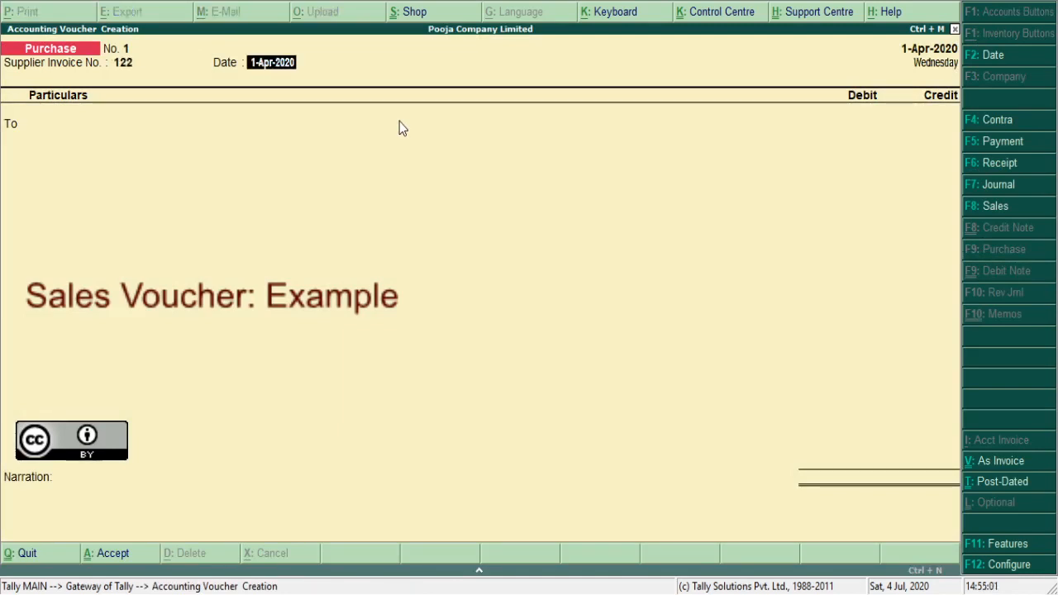
left_click(91, 124)
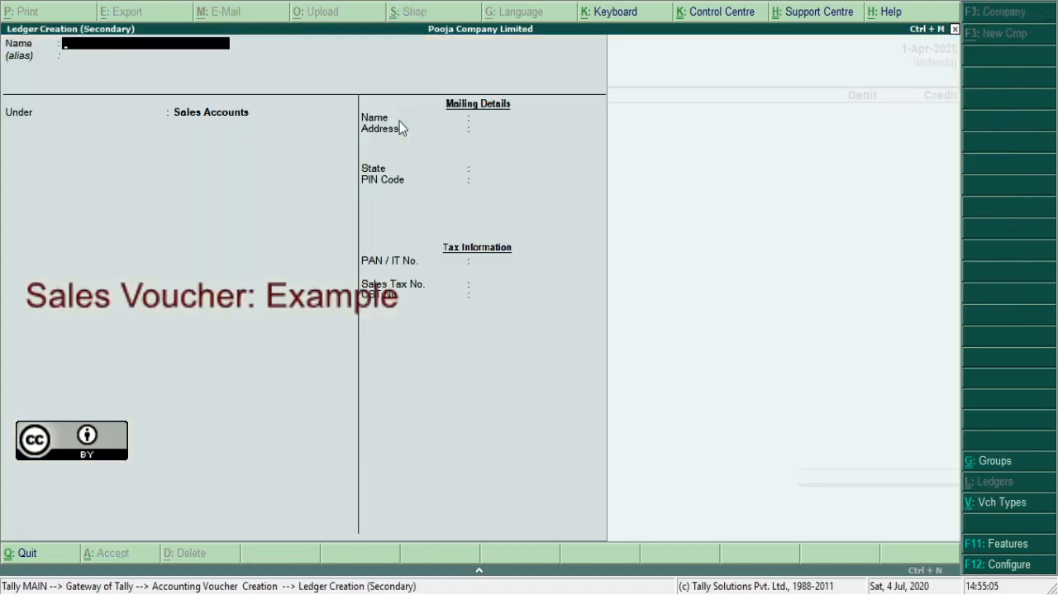
- Name the ledger Purchased and group it under Purchase Accounts
type("Purchased")
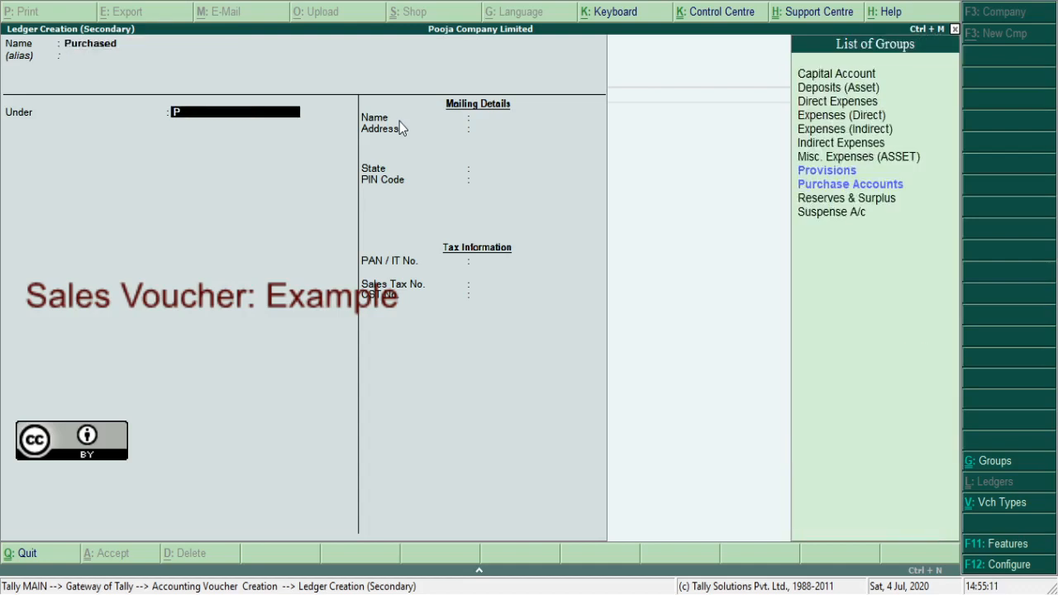
left_click(849, 184)
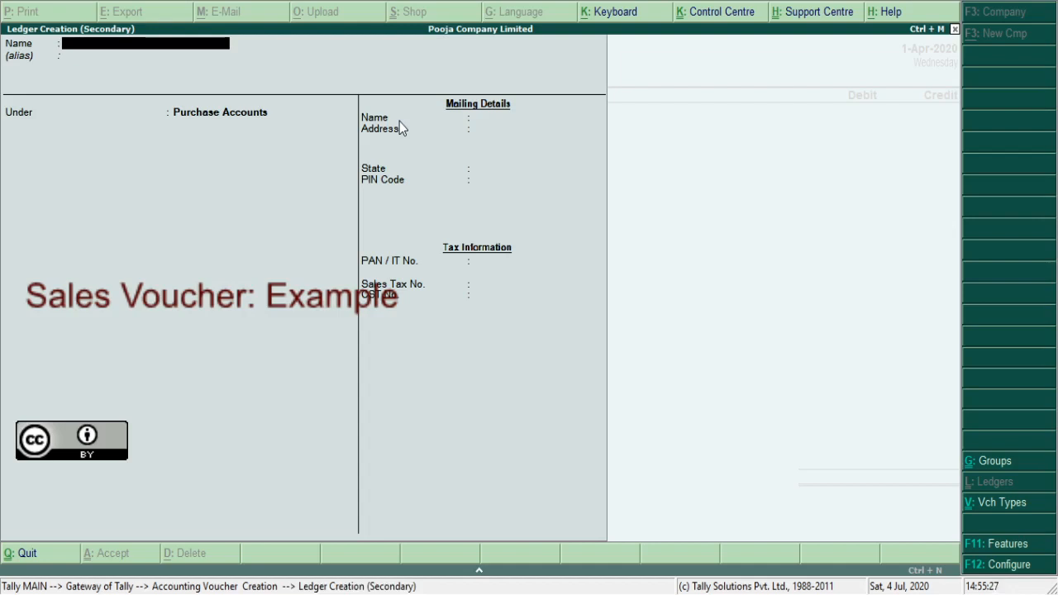
- Name the ledger Sunil Account and group it under Sundry Creditors
type("S")
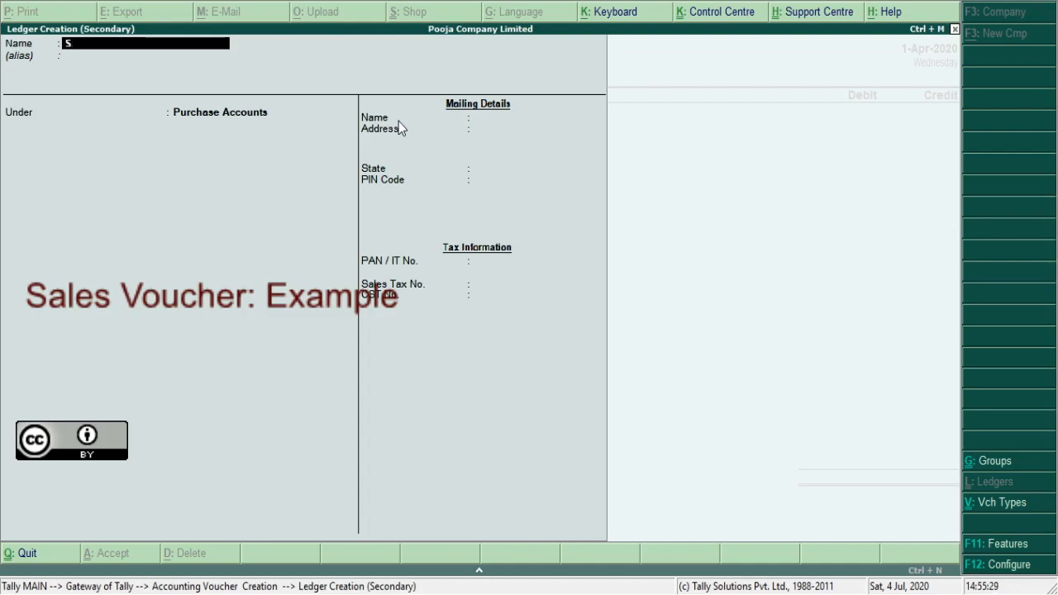
type("unil a")
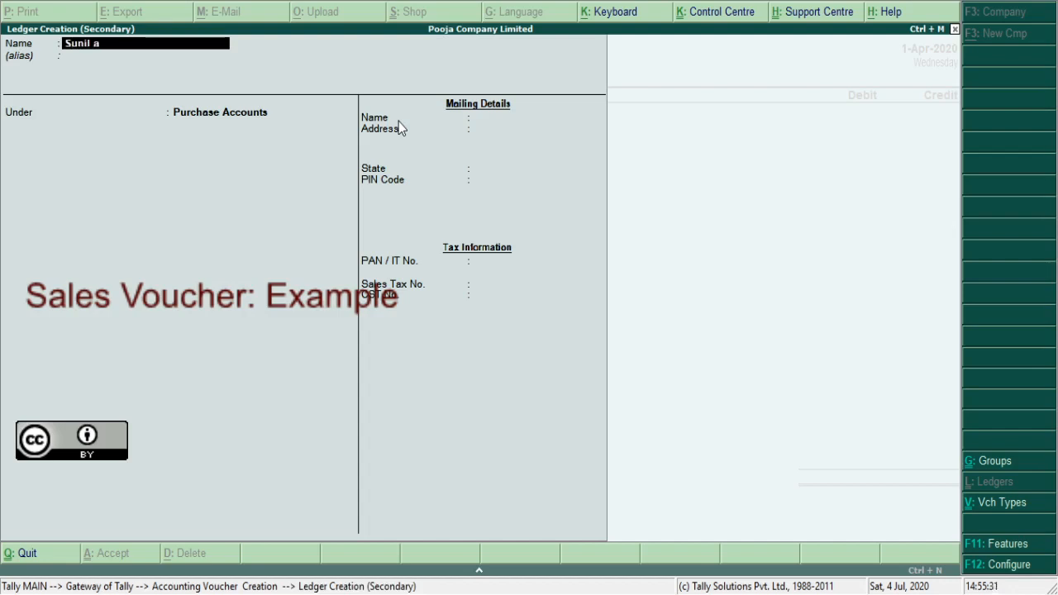
type("Account")
left_click(261, 113)
type("S")
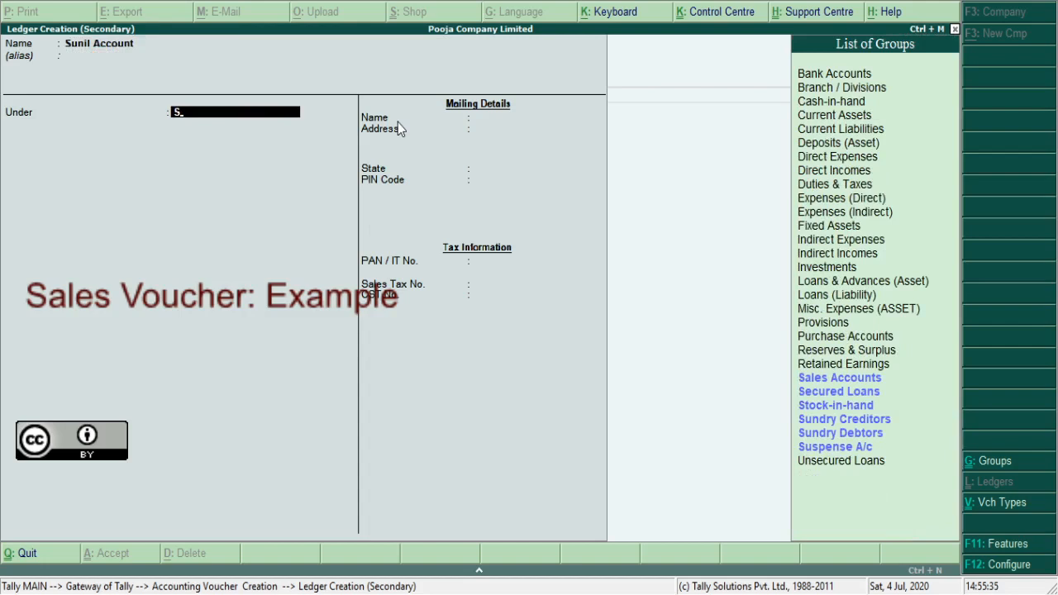
left_click(842, 418)
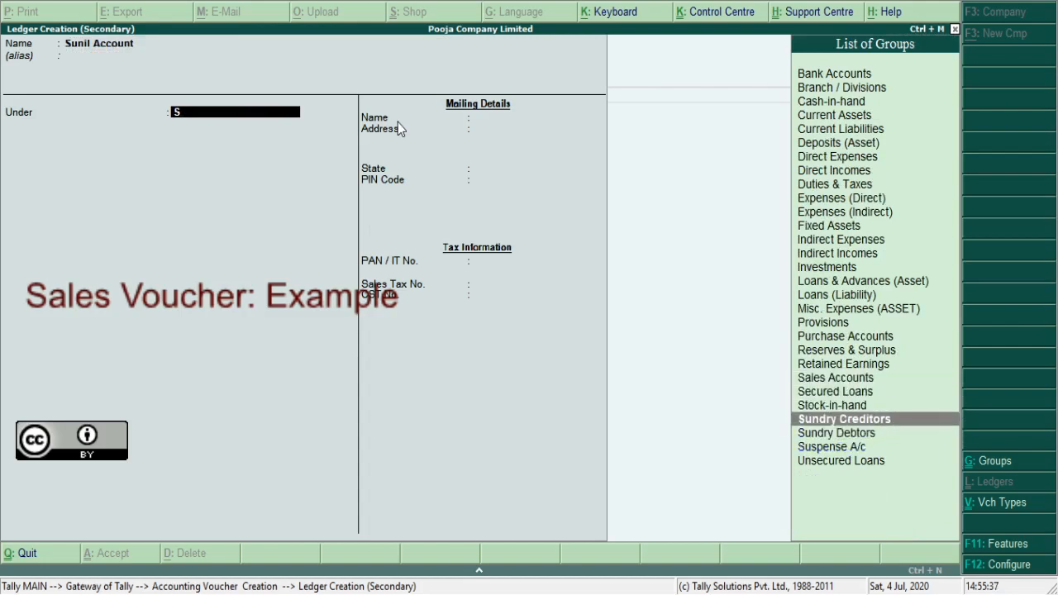
left_click(843, 419)
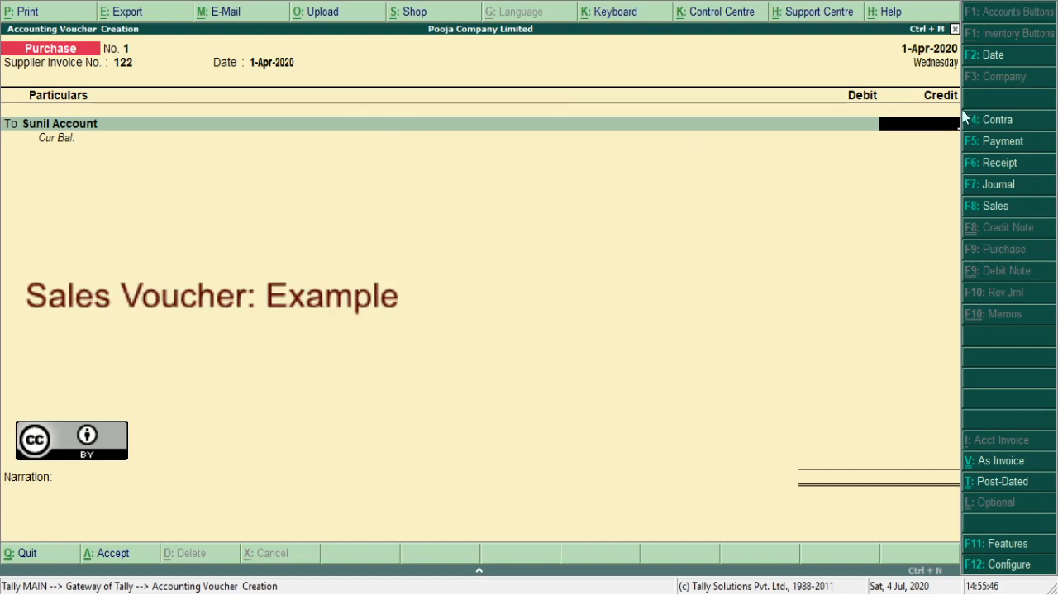
mouse_move(952, 123)
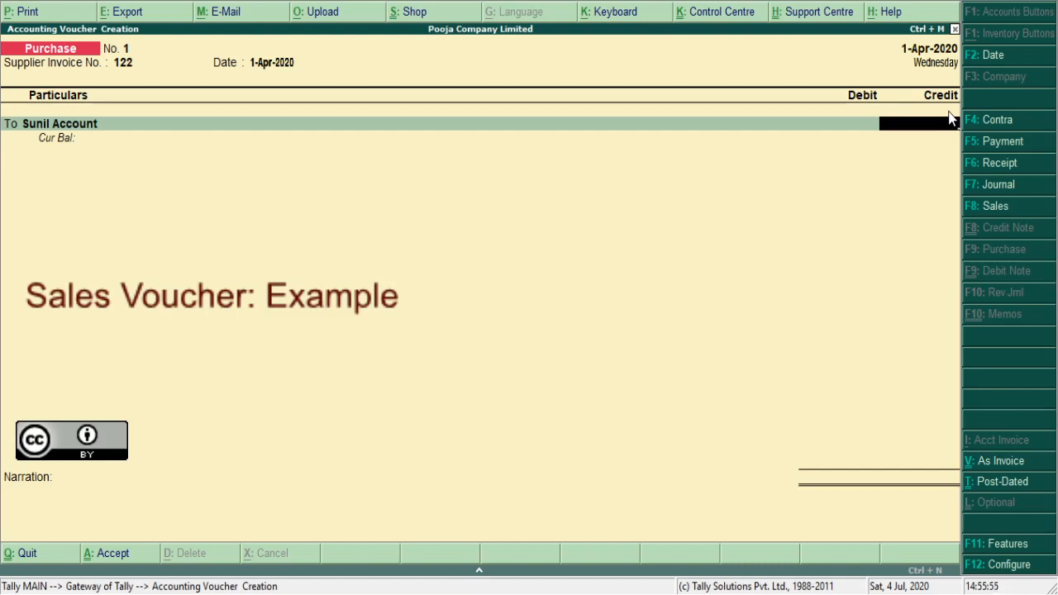
- Credit Sunil Account and debit Purchased for 3,000 with narration 'being goods purchased from', and accept
type("3000")
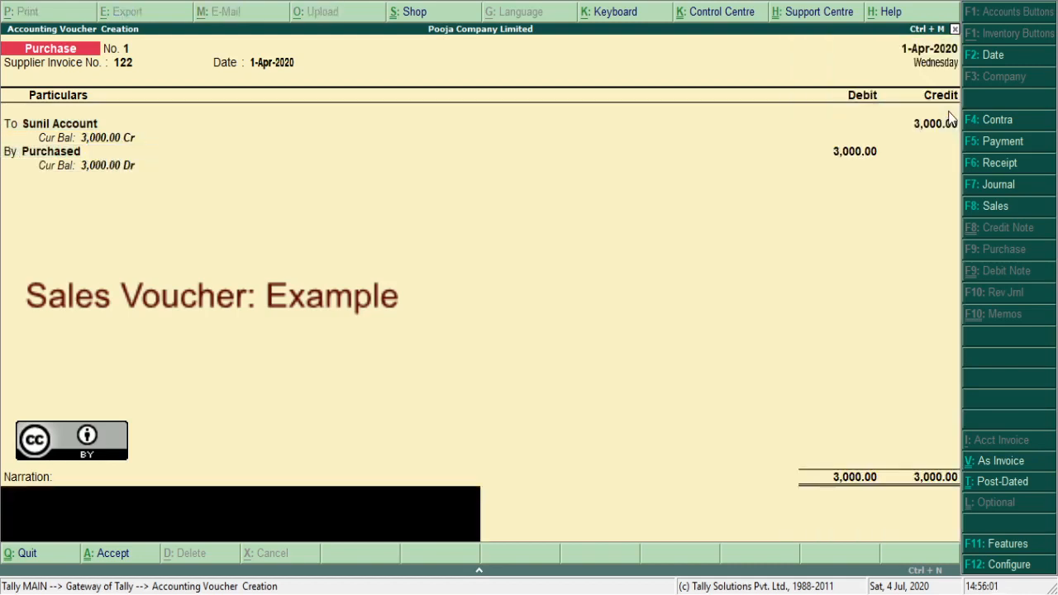
type("being")
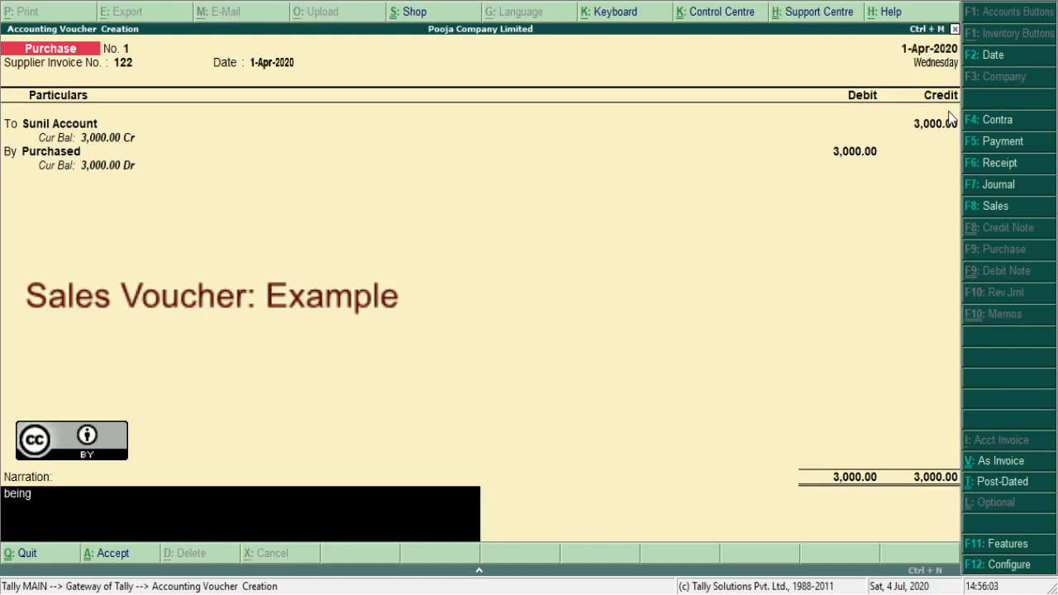
type("goods pur")
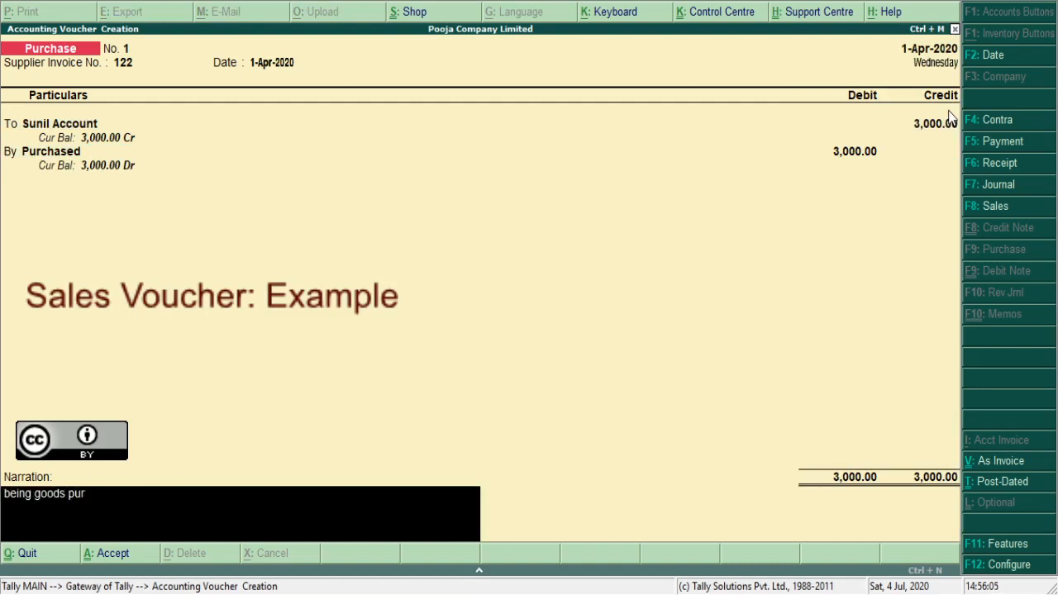
type("chased fro")
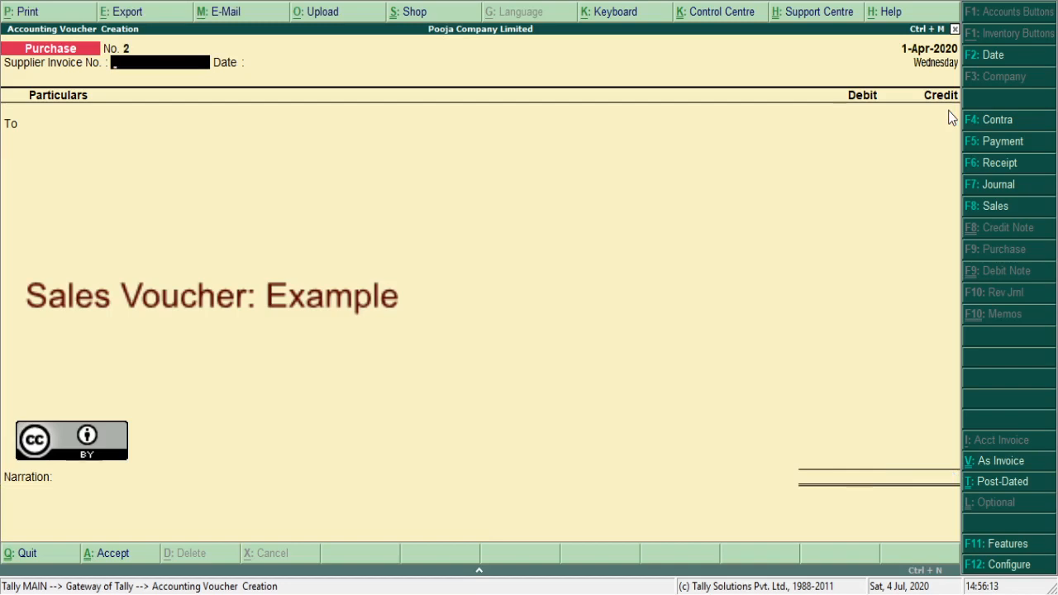
- Record invoice 123 crediting Cash and debiting Purchased for 2,000 with a goods-purchased narration, then accept
type("123")
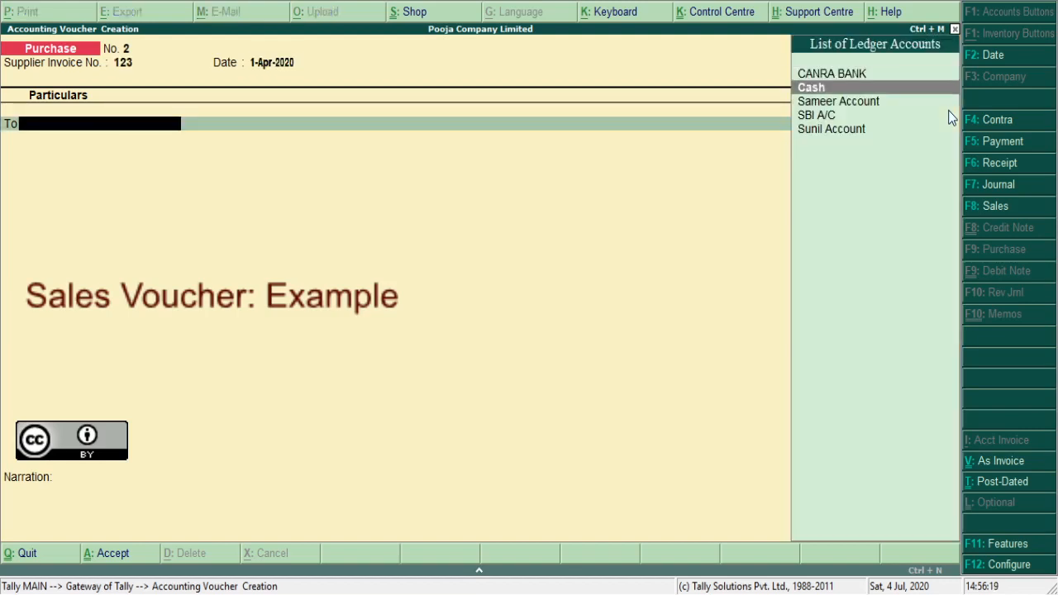
left_click(806, 86)
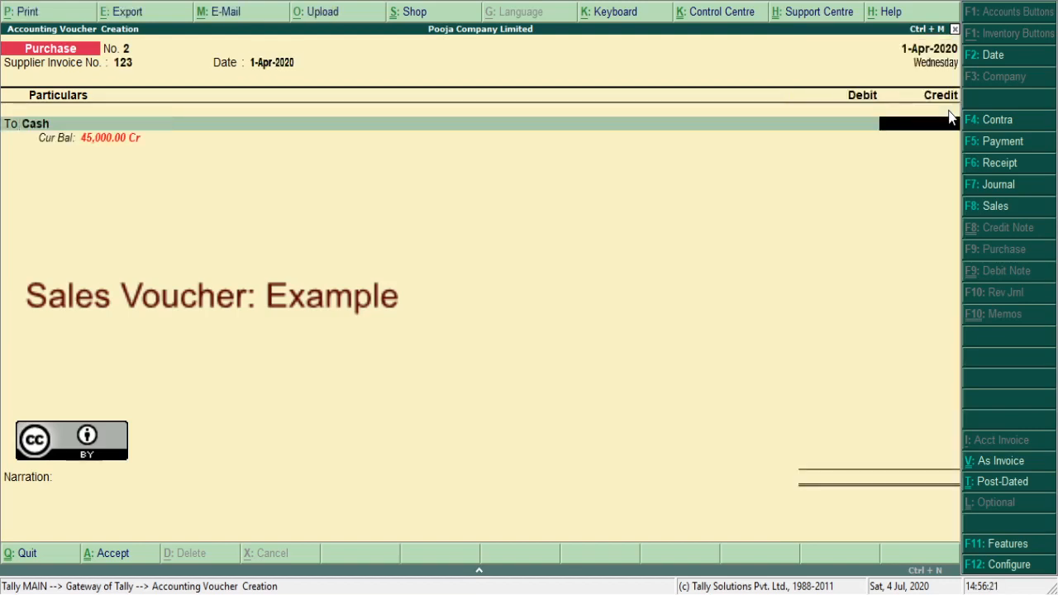
type("2000")
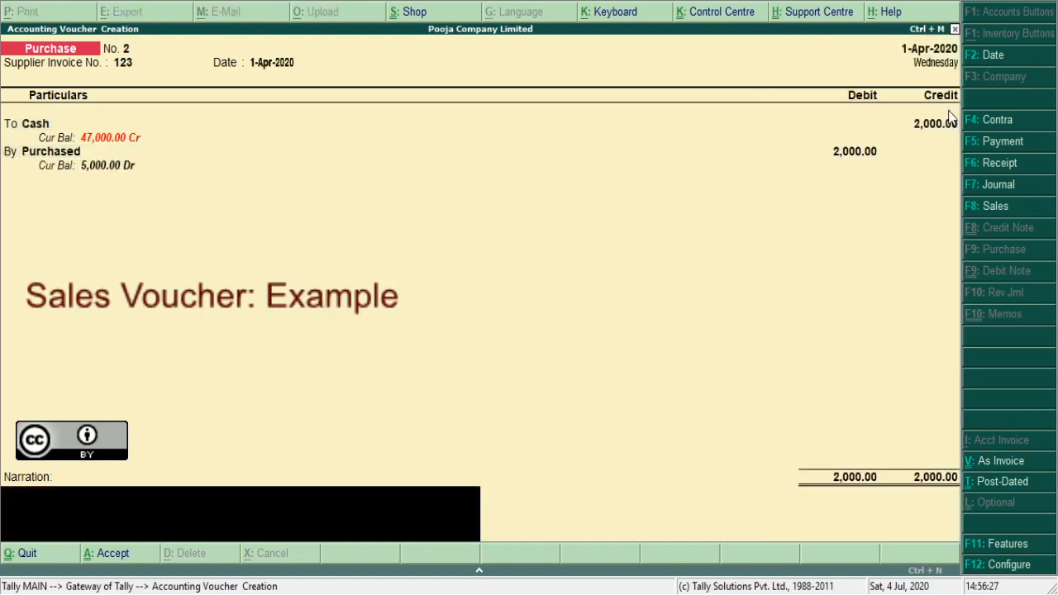
type("being goo")
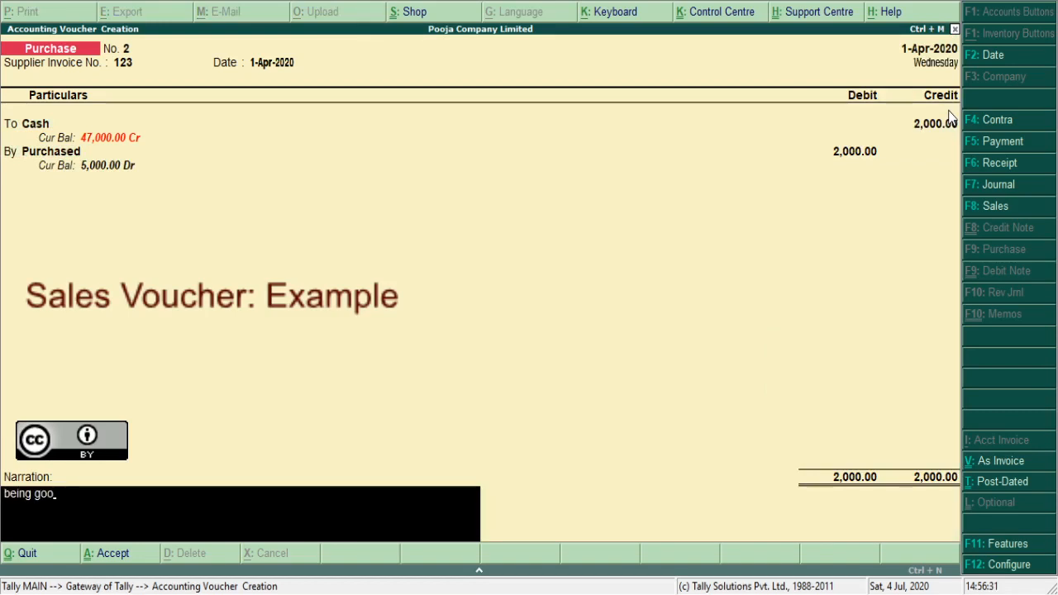
key("BackSpace")
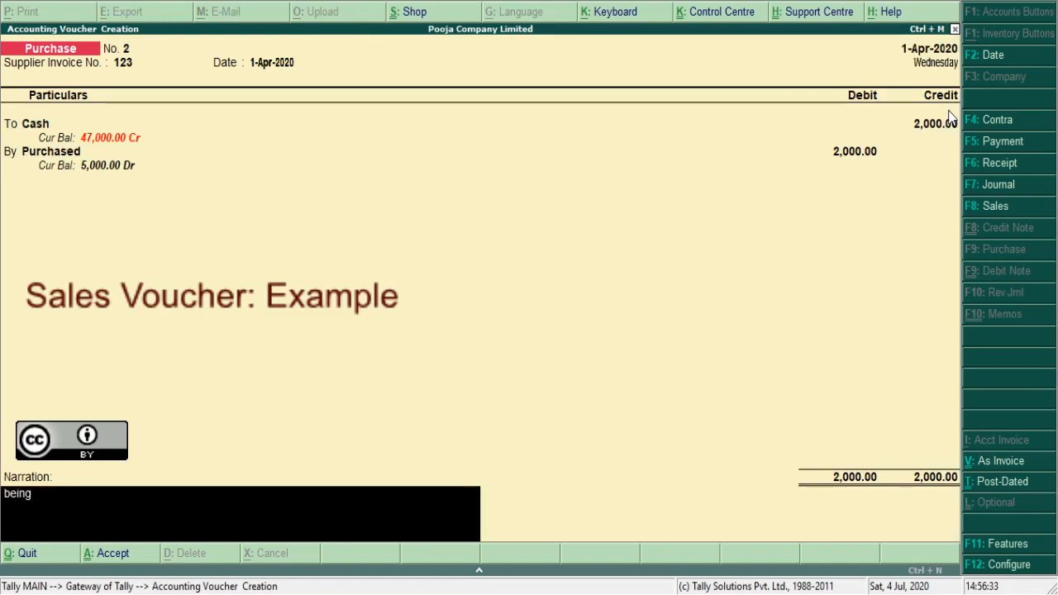
type("purchas")
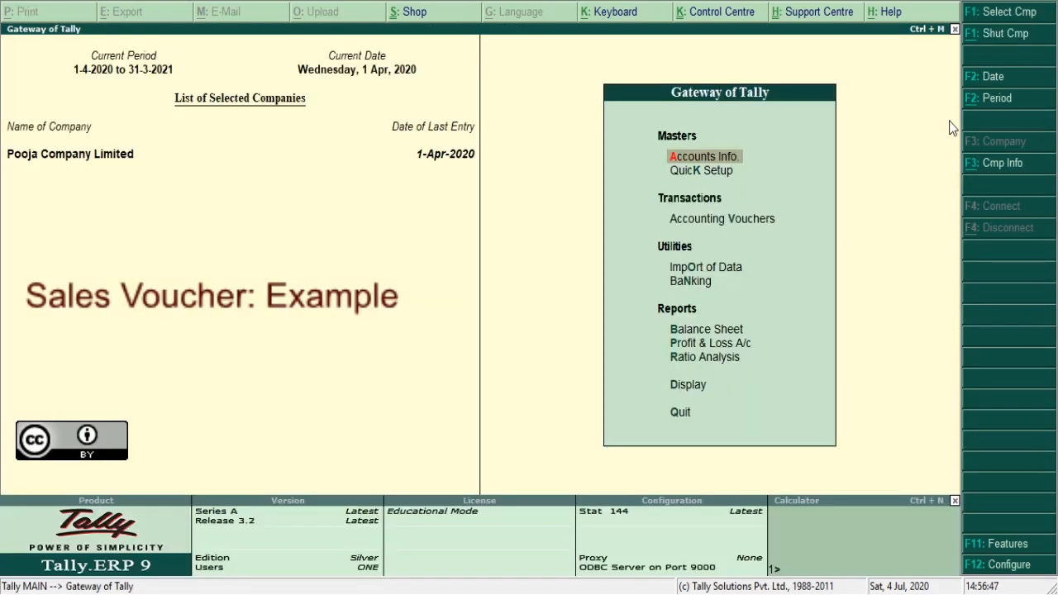
- Show Profit & Loss in detailed view and drill into Purchased's monthly summary showing 5,000 in April
left_click(708, 342)
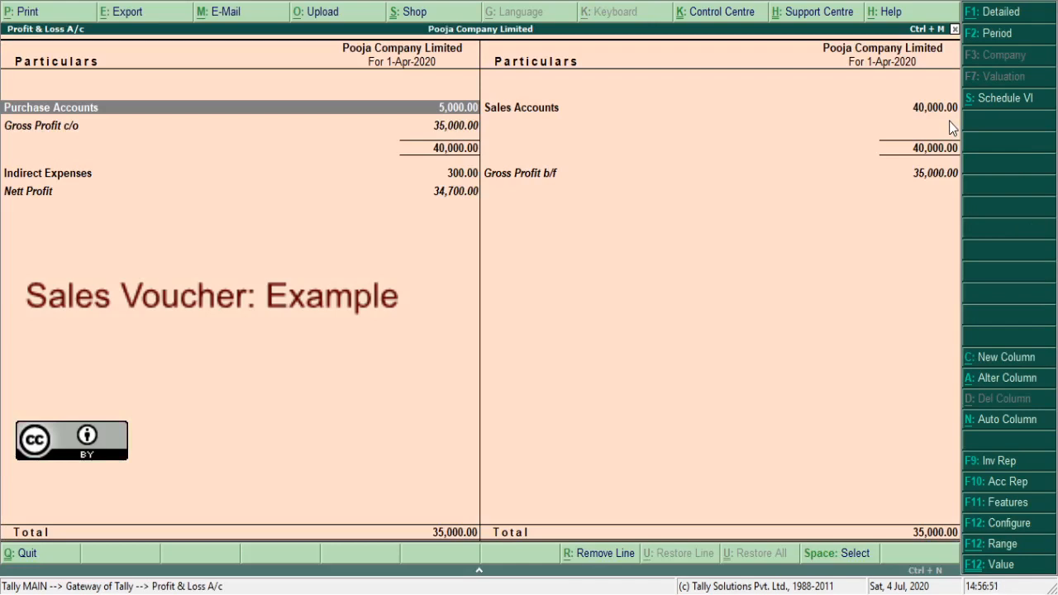
left_click(1003, 13)
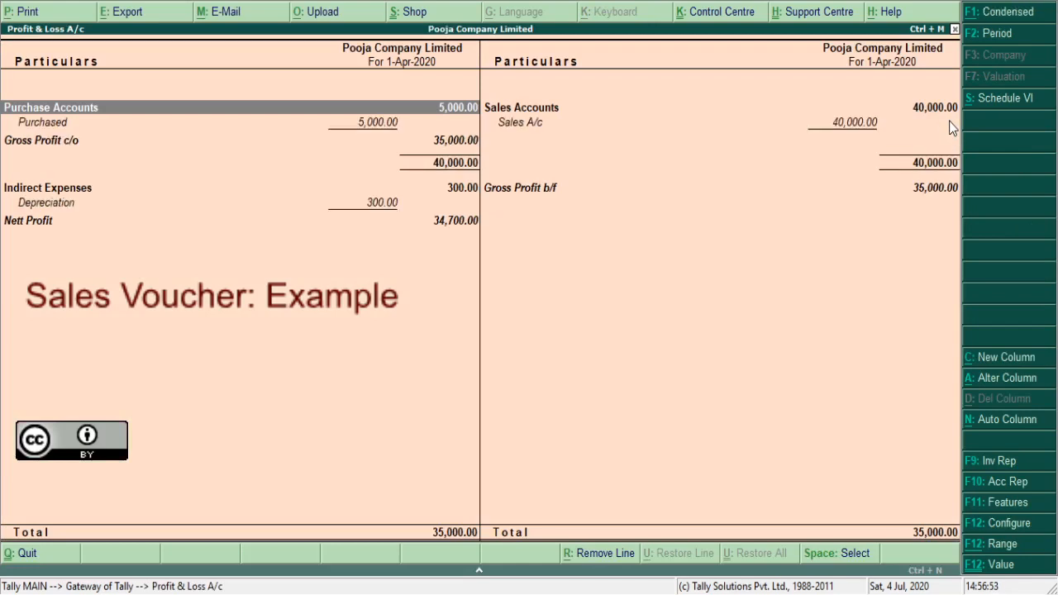
double_click(41, 123)
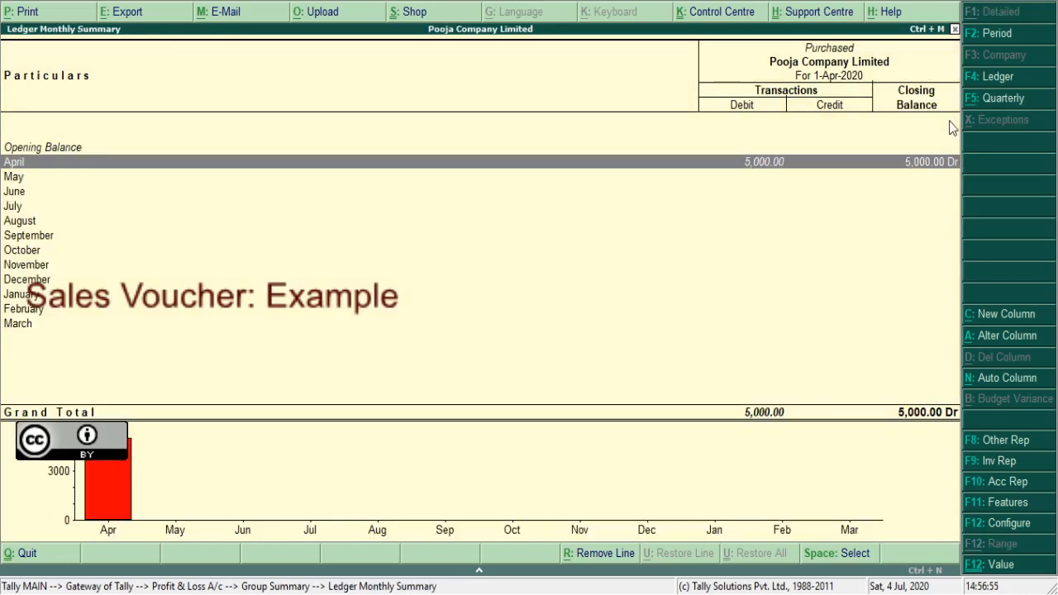